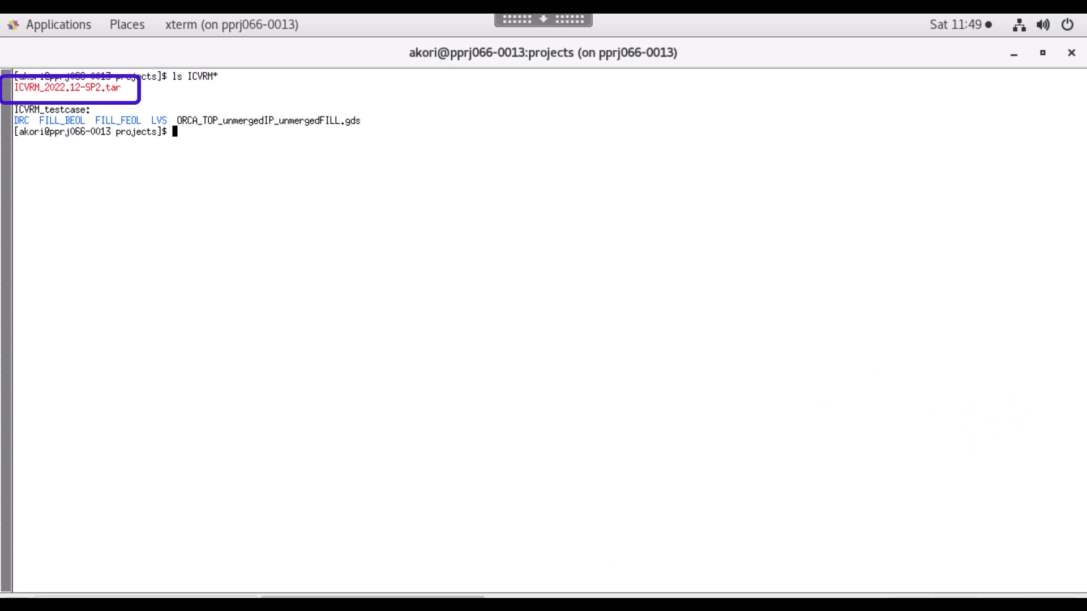
Extract ICVRM_2022.12-SP2.tar and list the extracted ICVRM_2022.12-SP2 folder.
type("tar -xvf ICVRM_2022.12-SP2.tar")
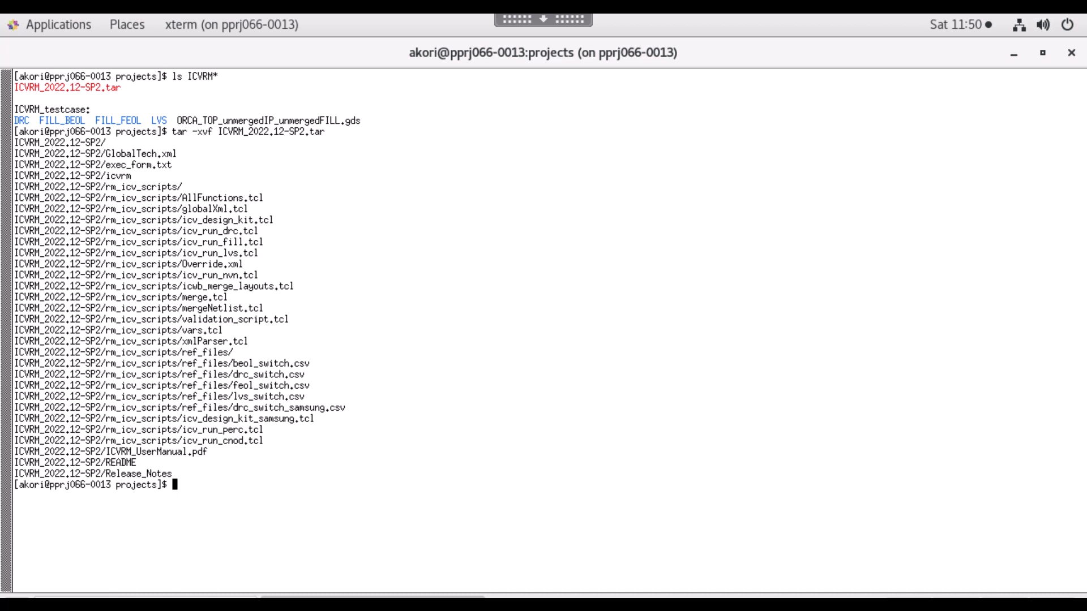
type("ls ICVRM_2022.12-SP2")
type("gvim icvrm")
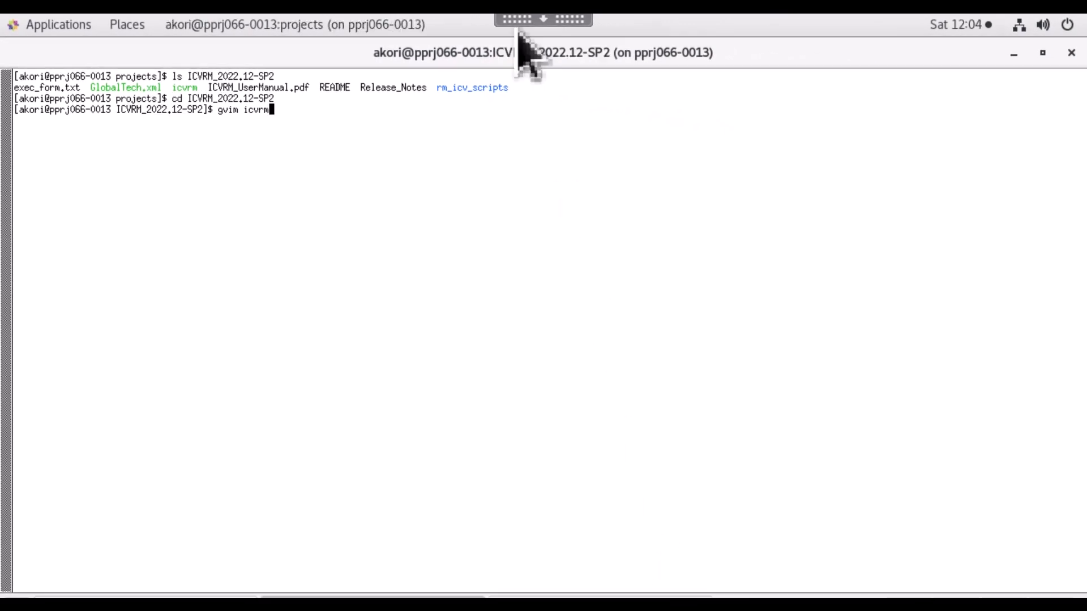
Run icvrm -install for Design1, Design2 and Design3 to create the BUILDS folder.
key("Return")
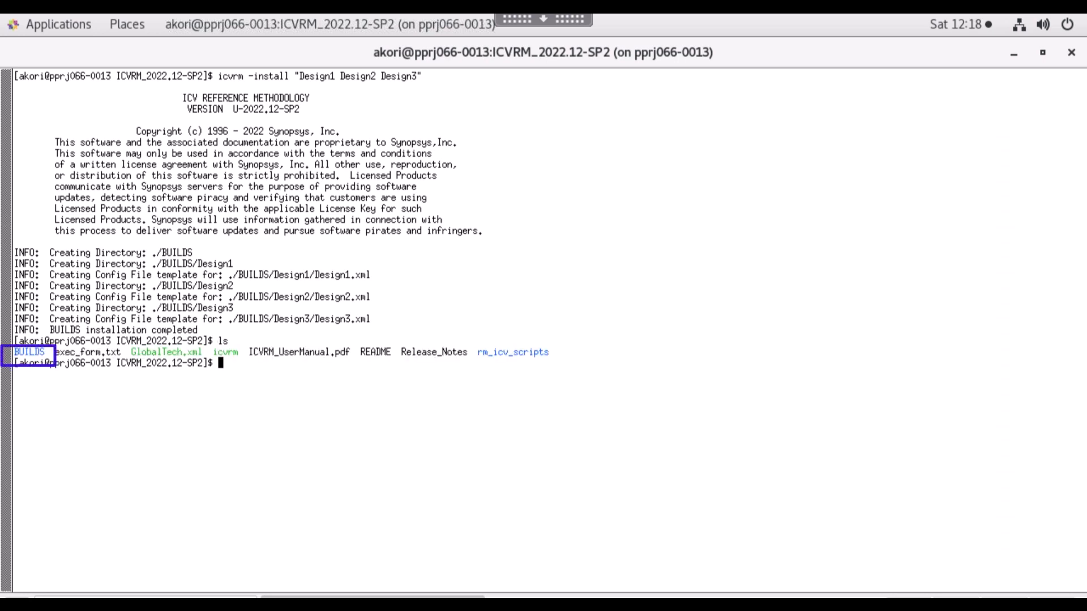
List BUILDS/ to confirm the Design1, Design2 and Design3 folders exist.
type("ls BUILDS/")
type("gvim GlobalTech.xml")
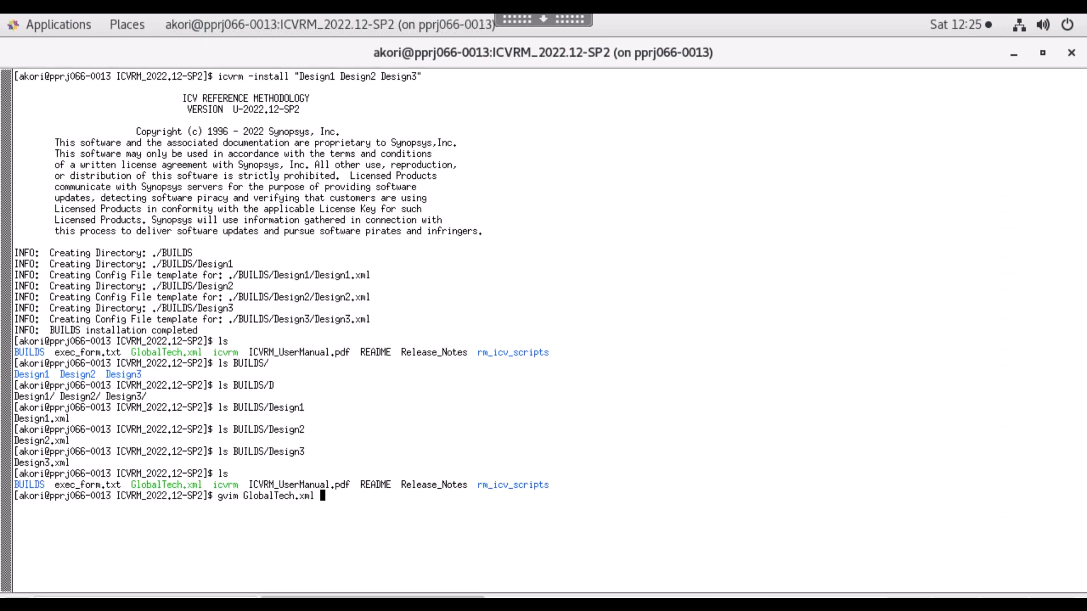
View GlobalTech.xml, then open BUILDS/Design1/Design1.xml in GVIM.
key("Return")
type("gvim BUILDS/Design1/Design1.xml")
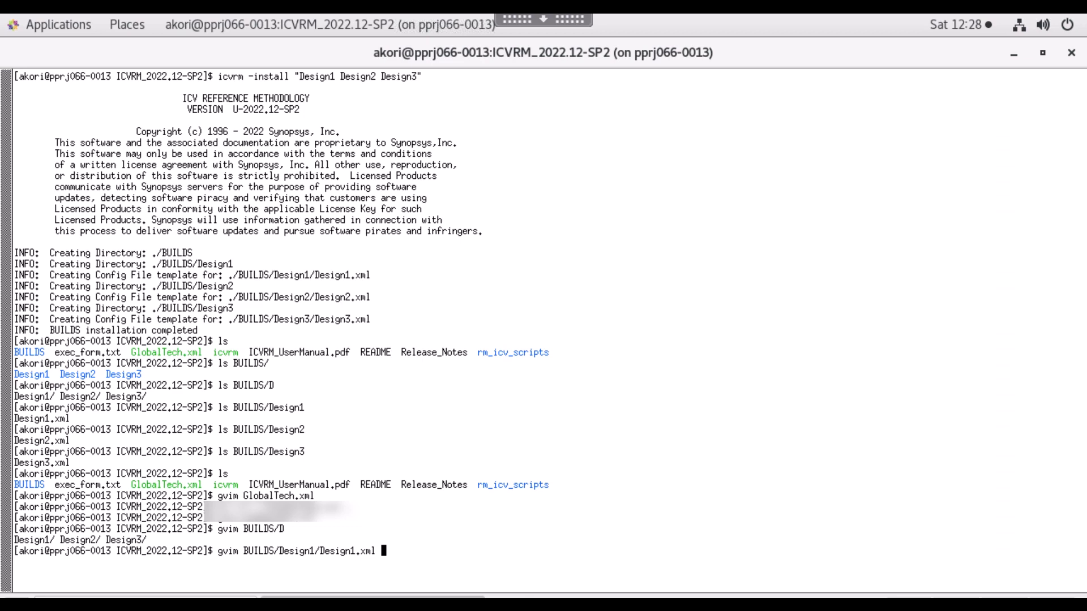
key("Return")
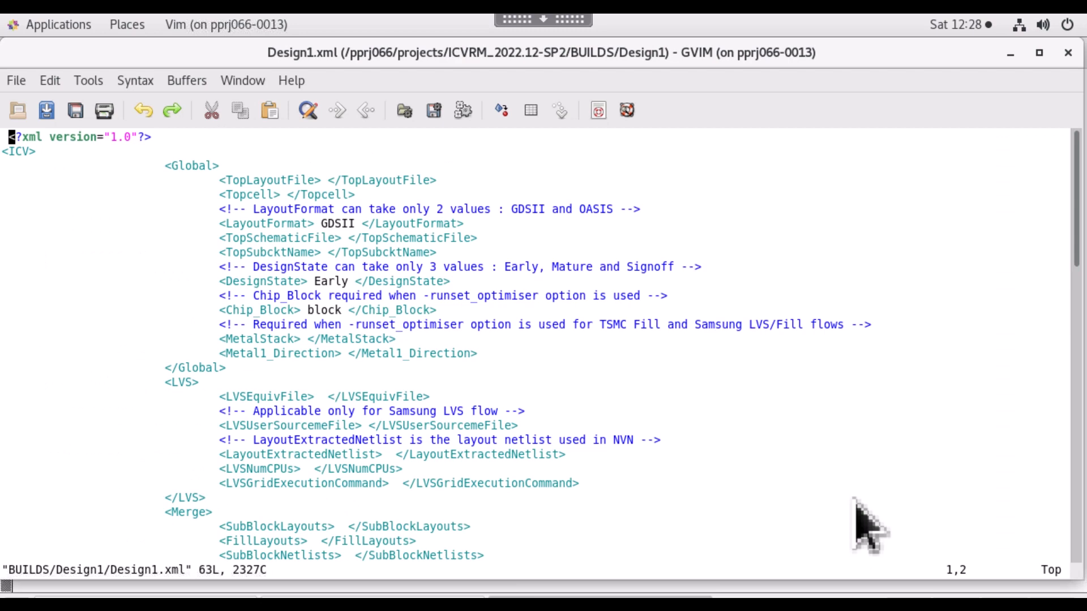
Scroll through Design1.xml to reach the Global and DRC fields to edit.
scroll("down", 3)
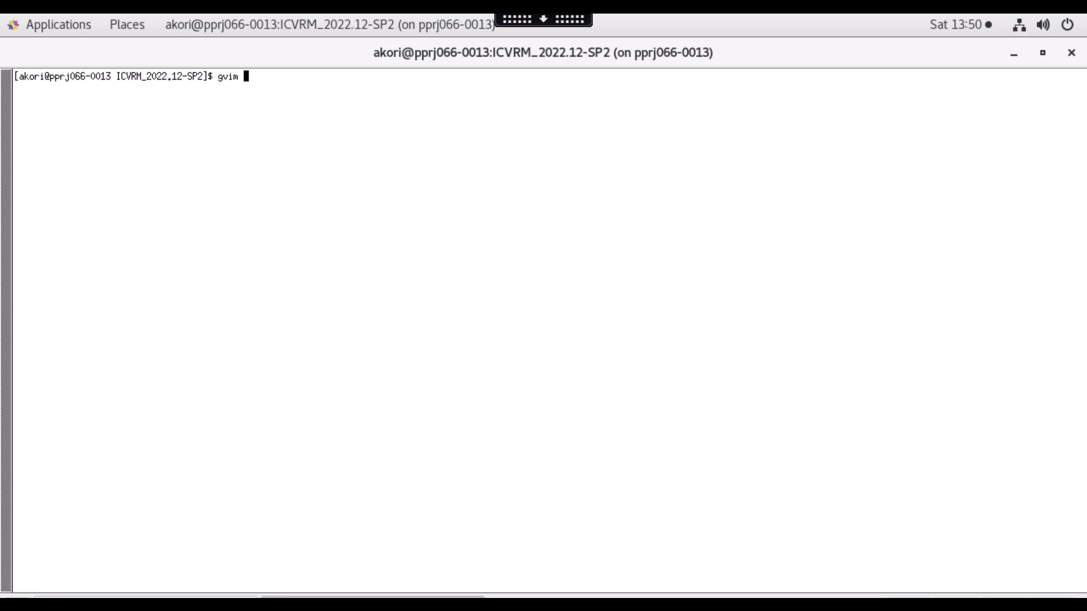
Open exec_form.txt in GVIM from the terminal.
type("exec_form.txt")
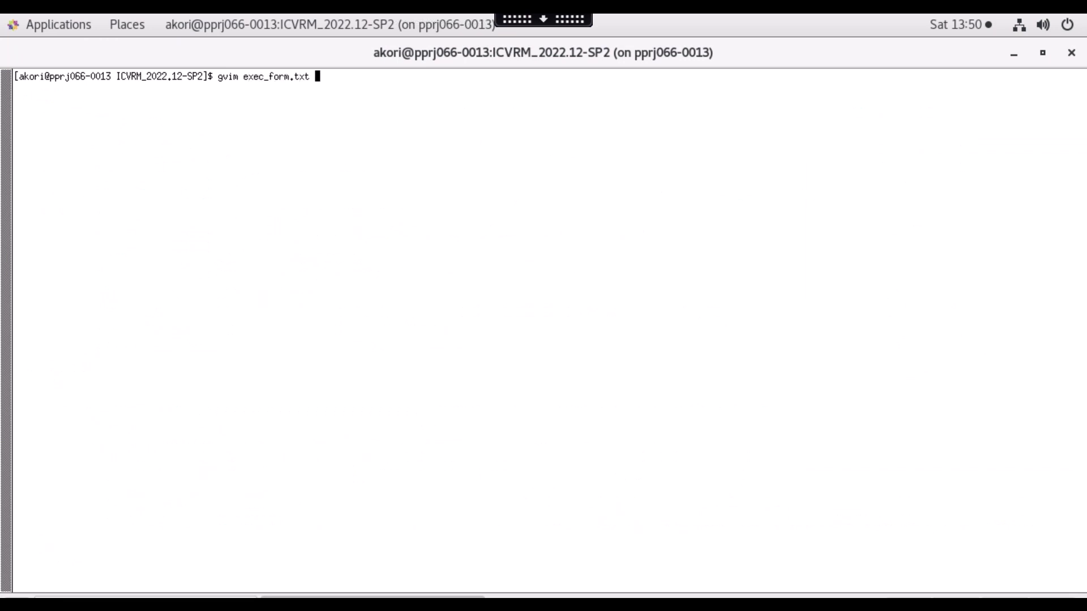
key("Return")
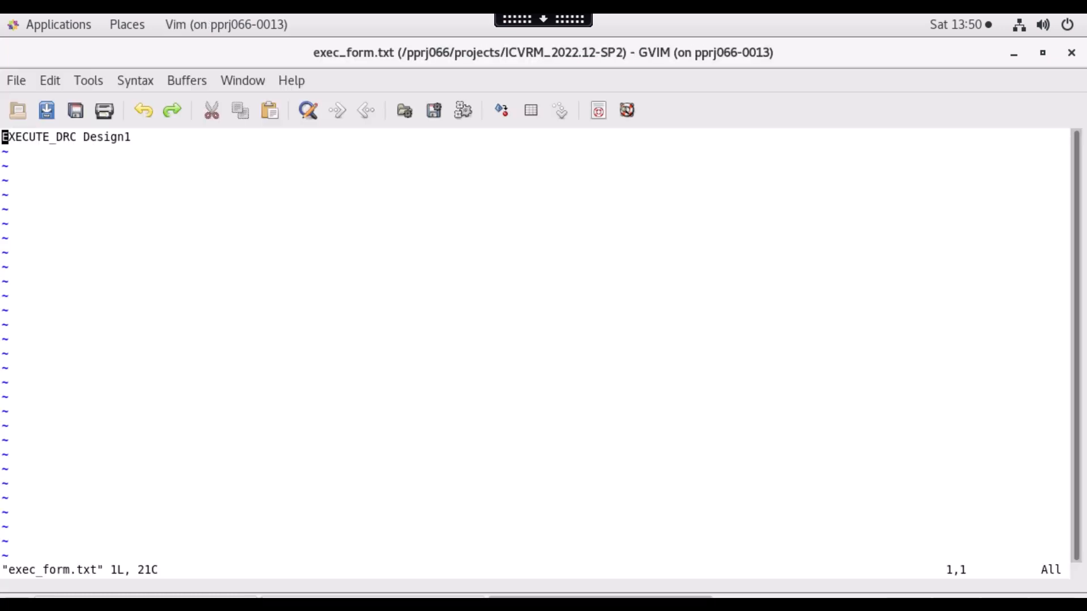
mouse_move(14, 167)
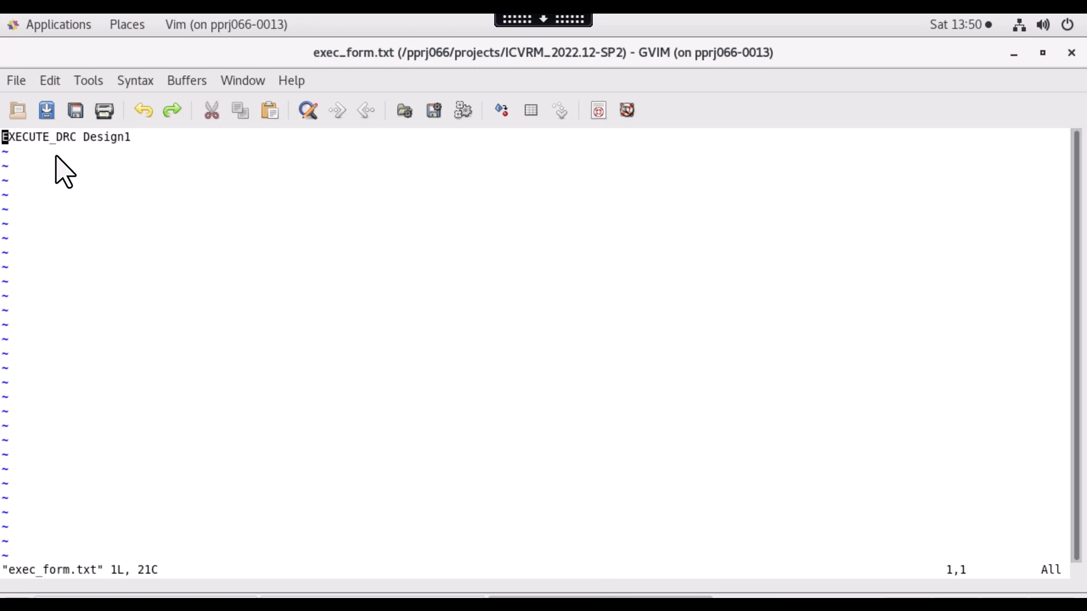
mouse_move(542, 432)
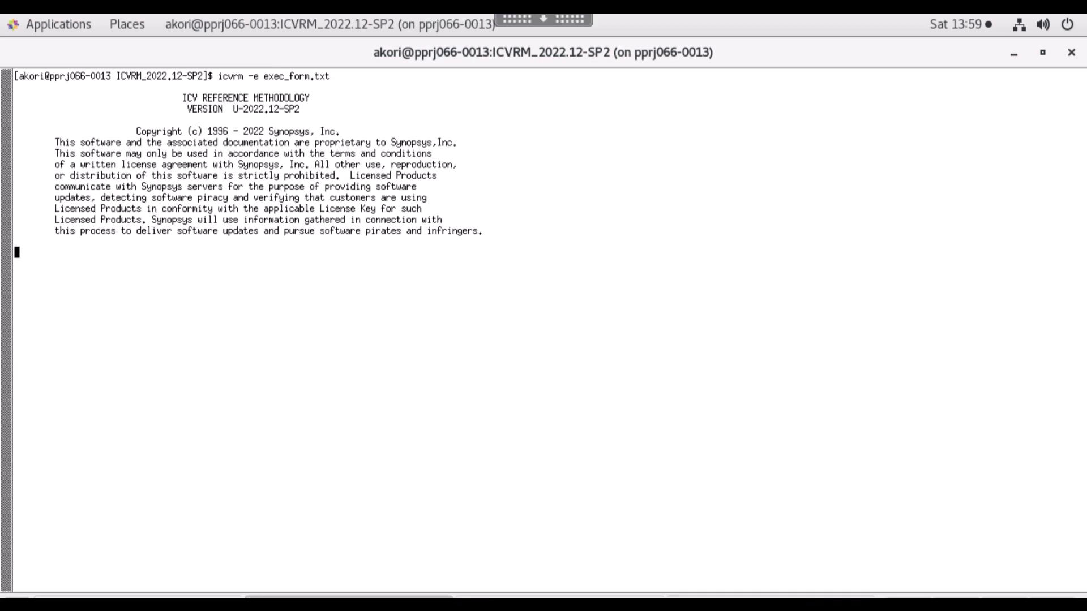
Run icvrm -e exec_form.txt; the Design1 DRC stops on configuration errors.
key("Return")
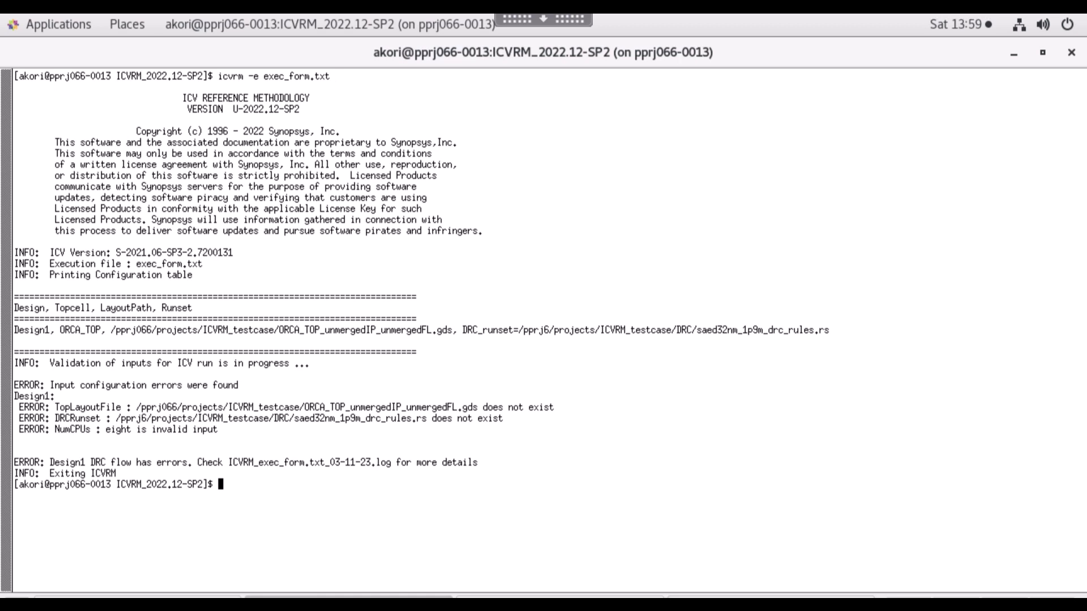